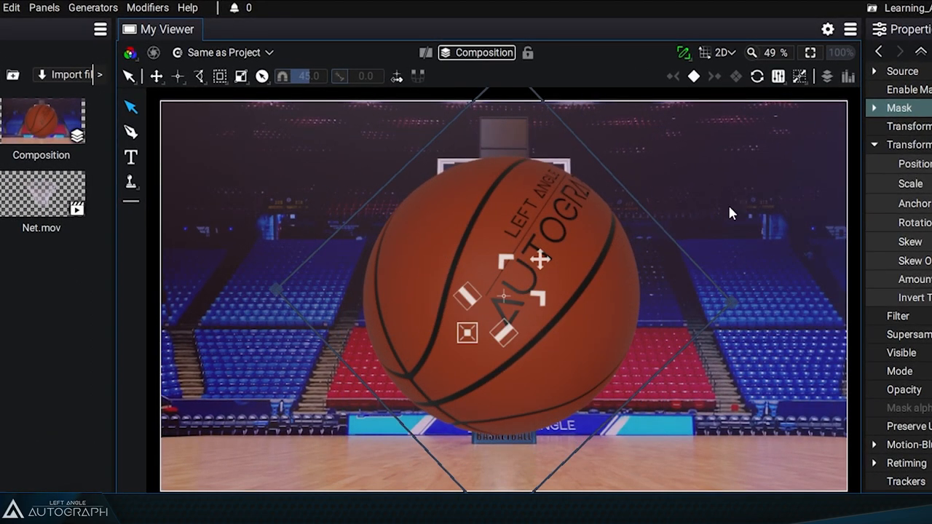
{"action": "mouse_move", "coordinate": [522, 294]}
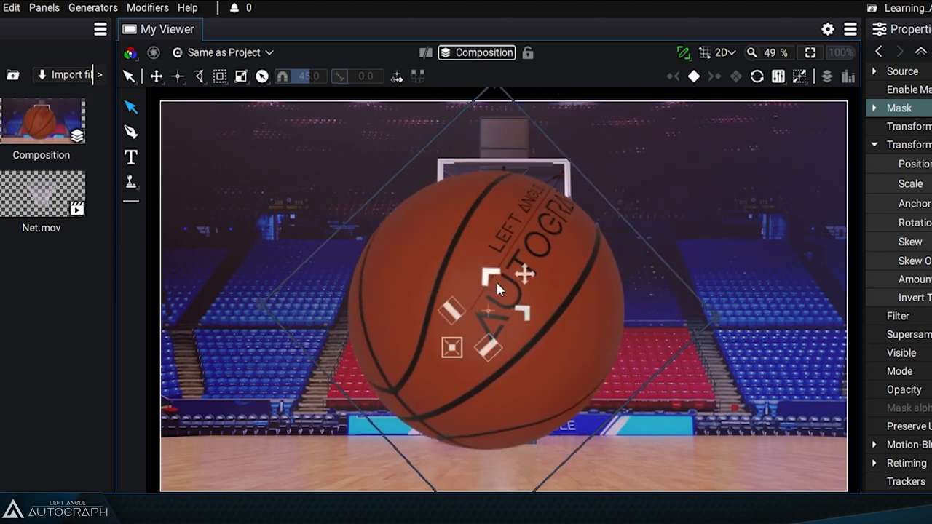
Stretch the tilted basketball into an oval along its own slanted axis in Local mode.
{"action": "left_click_drag", "start_coordinate": [498, 289], "coordinate": [408, 211]}
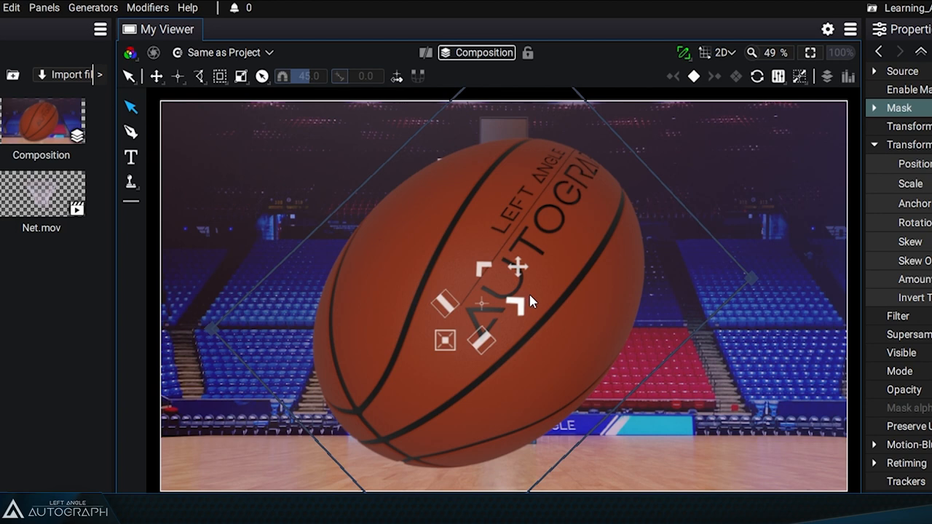
Switch the widget orientation to Global and widen the ball along the screen's horizontal.
{"action": "left_click", "coordinate": [199, 76]}
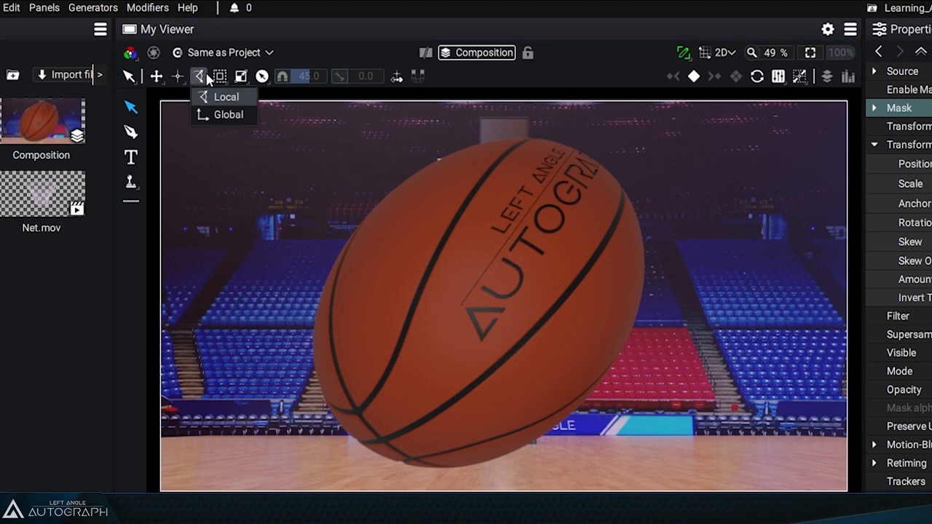
{"action": "mouse_move", "coordinate": [225, 96]}
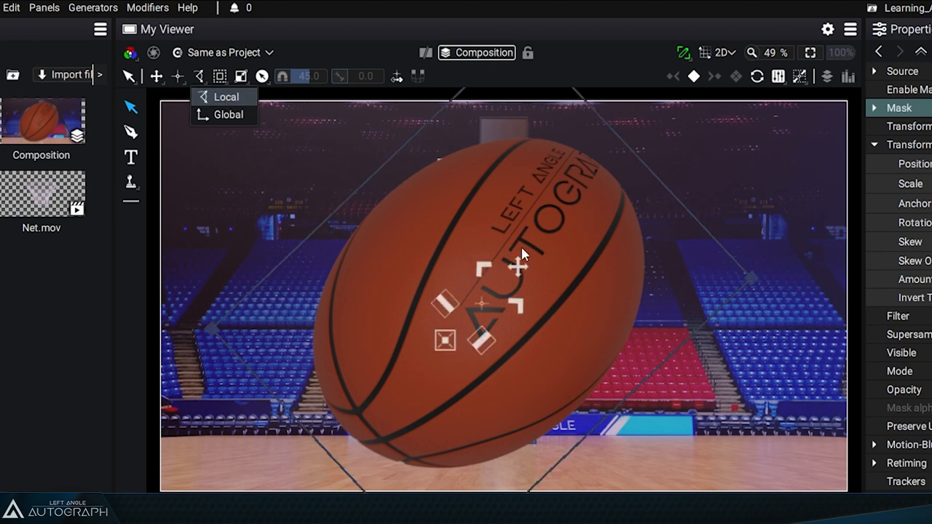
{"action": "left_click", "coordinate": [156, 75]}
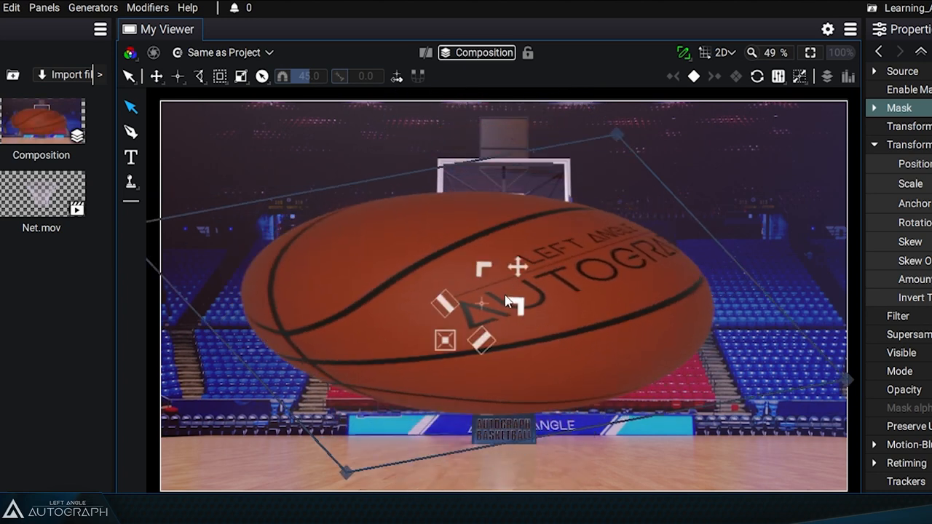
{"action": "left_click", "coordinate": [198, 75]}
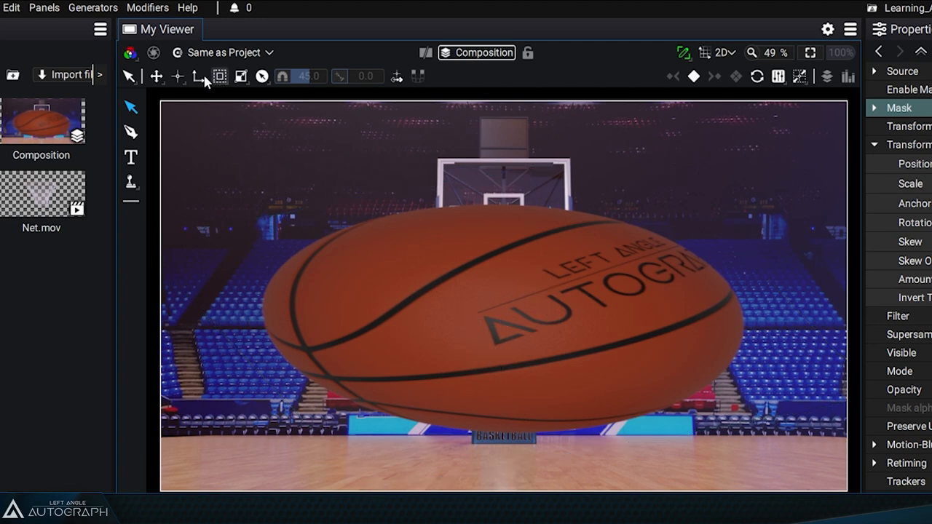
Return the widget orientation to Local and rotate the wide ball slightly further.
{"action": "left_click", "coordinate": [218, 76]}
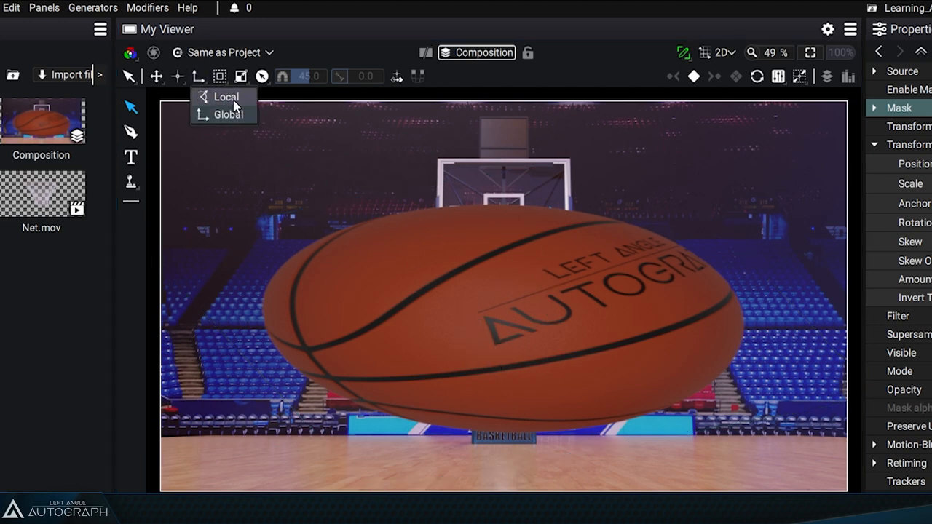
{"action": "left_click", "coordinate": [228, 96]}
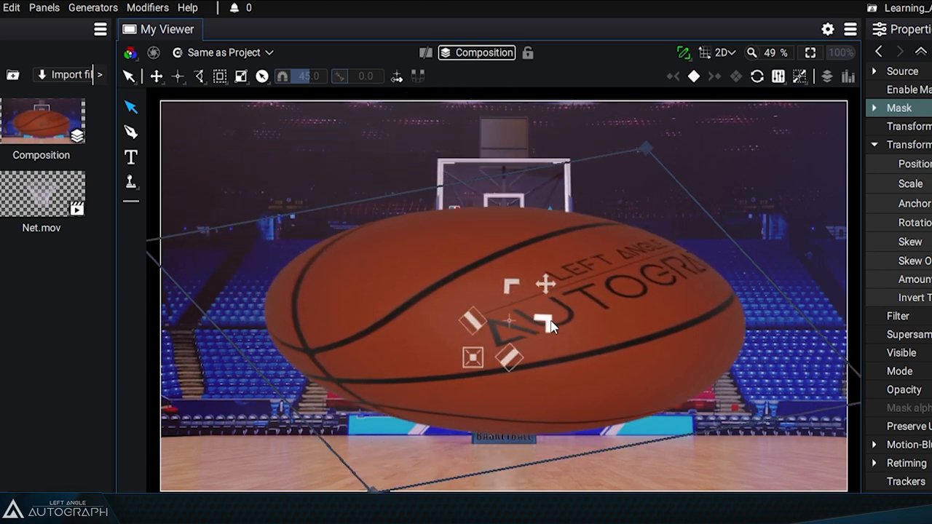
{"action": "left_click", "coordinate": [158, 76]}
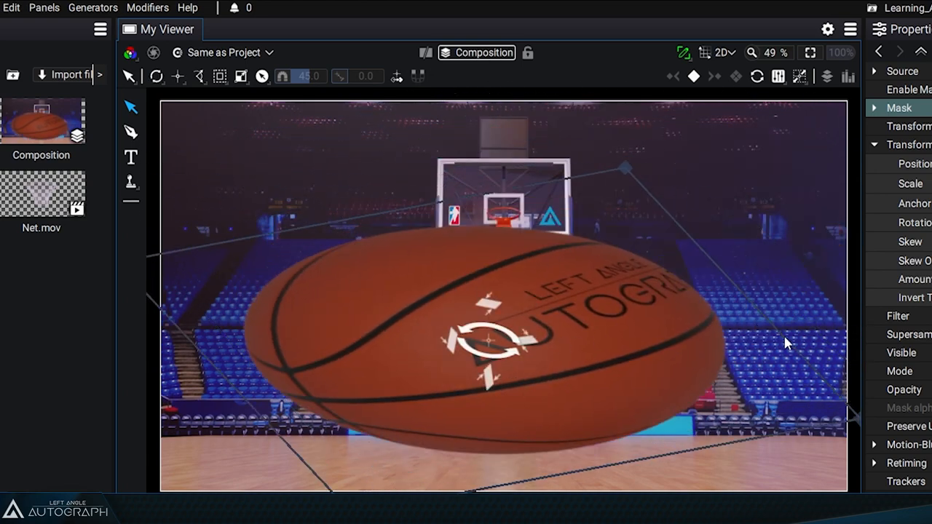